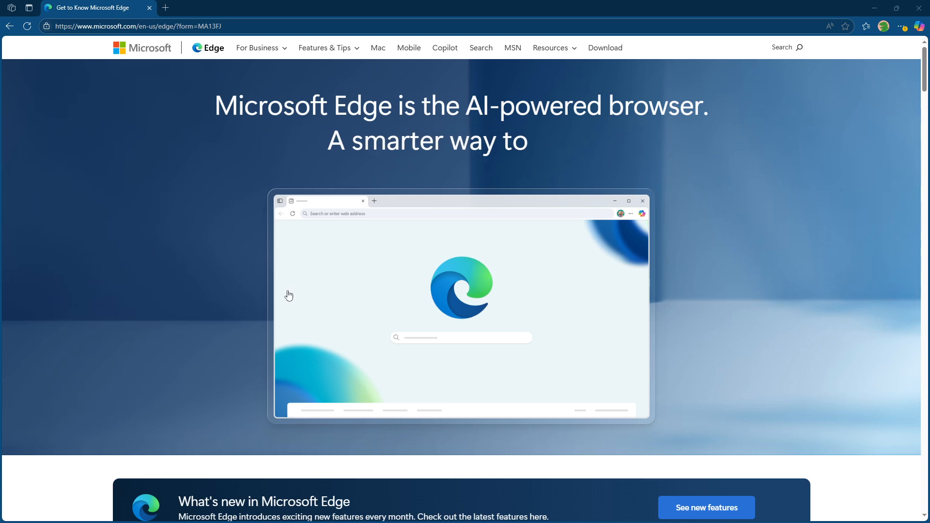
pyautogui.moveTo(805, 124)
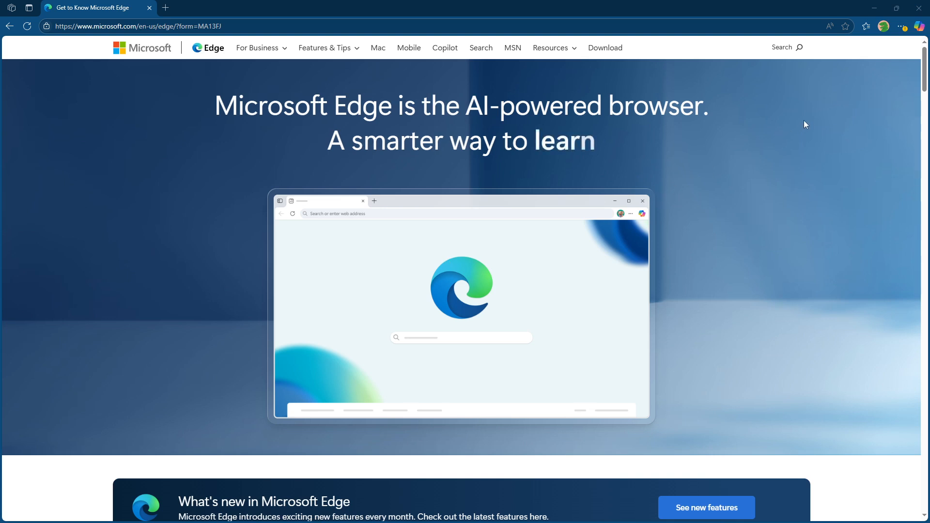
pyautogui.moveTo(898, 59)
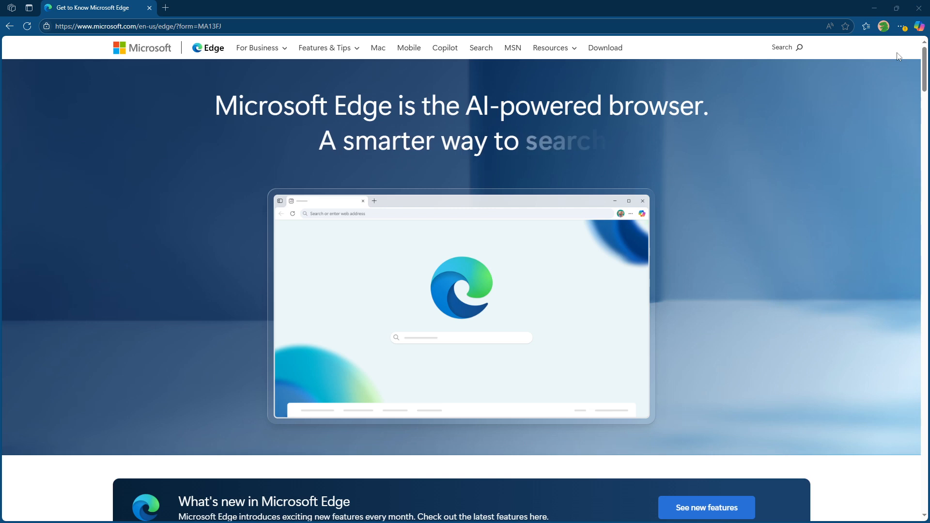
# Step: Open Edge Settings from the Settings and more menu
pyautogui.click(903, 26)
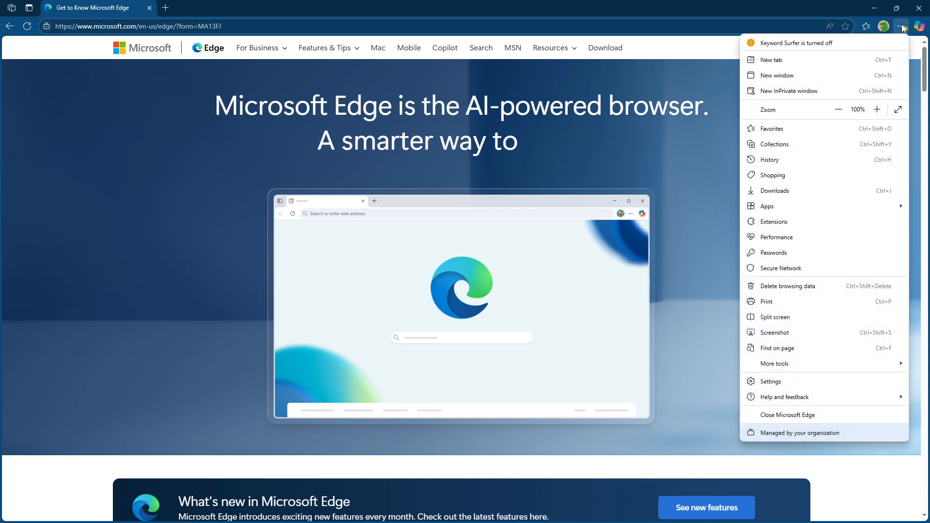
pyautogui.moveTo(804, 207)
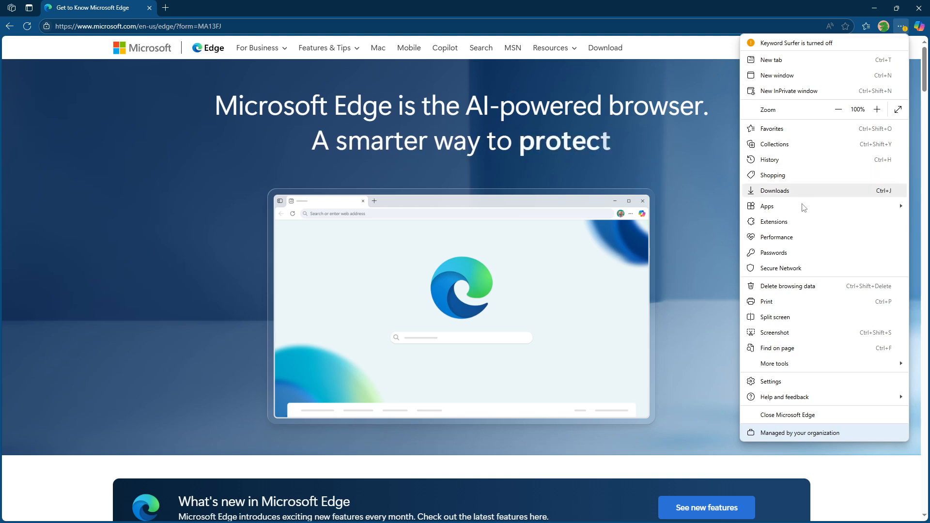
pyautogui.moveTo(806, 386)
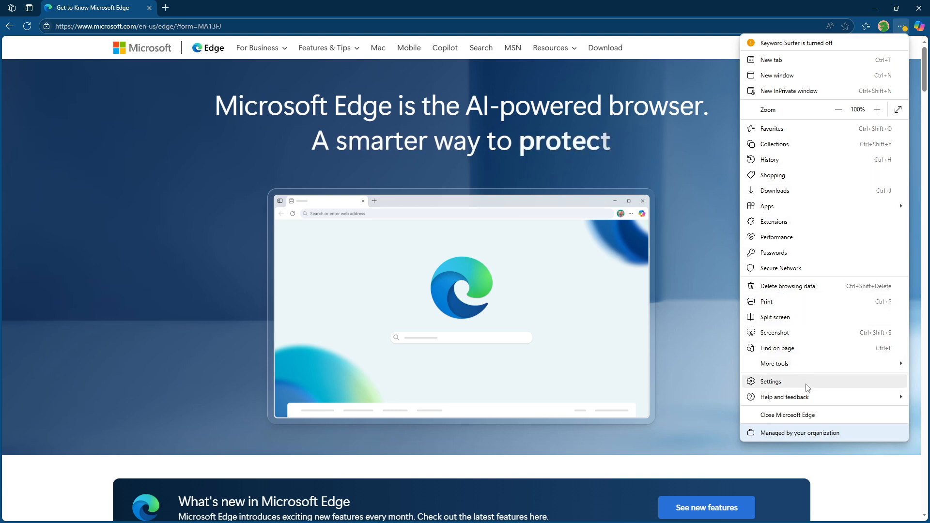
pyautogui.click(771, 381)
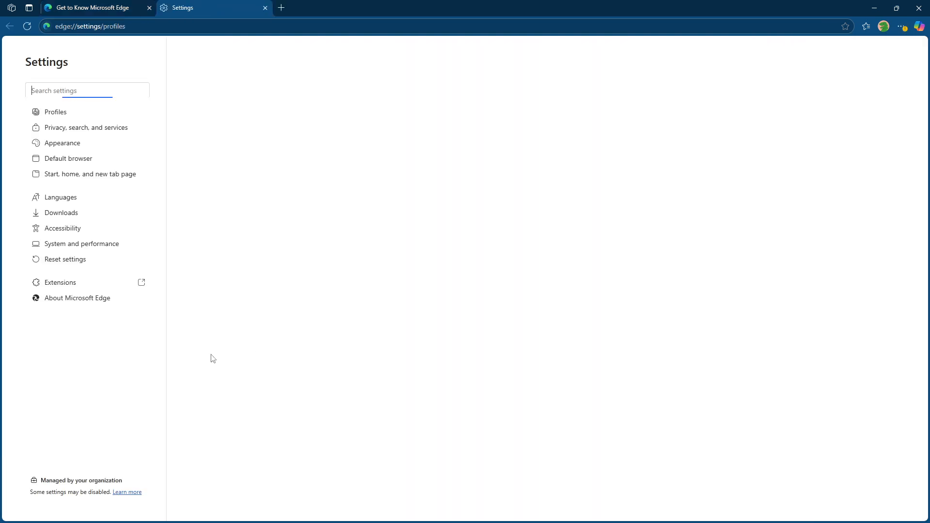
# Step: Under Profiles, switch on History and Open tabs sync, then return to the Get to Know tab
pyautogui.click(55, 111)
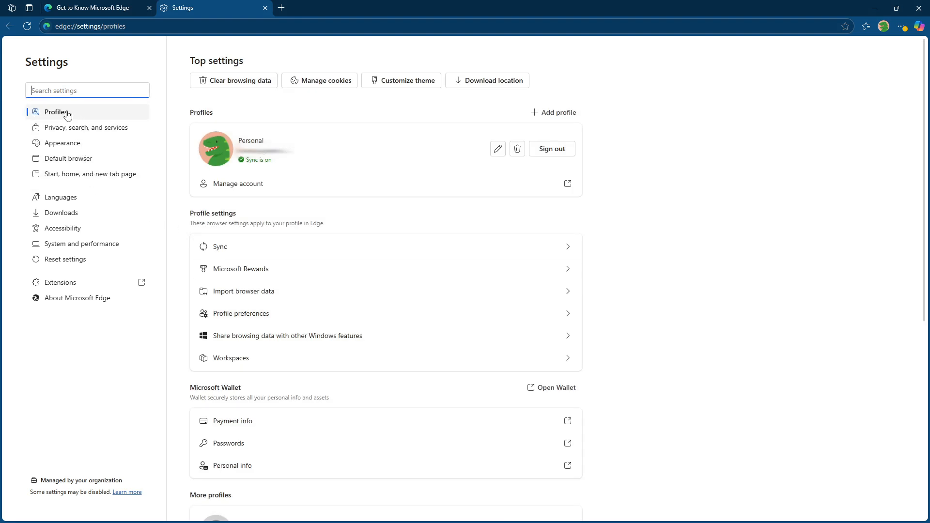
pyautogui.moveTo(273, 246)
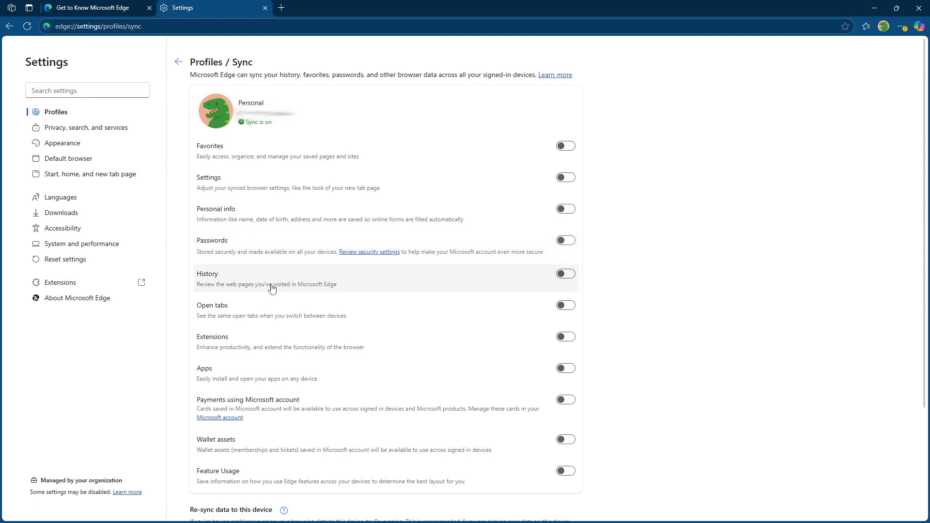
pyautogui.click(564, 273)
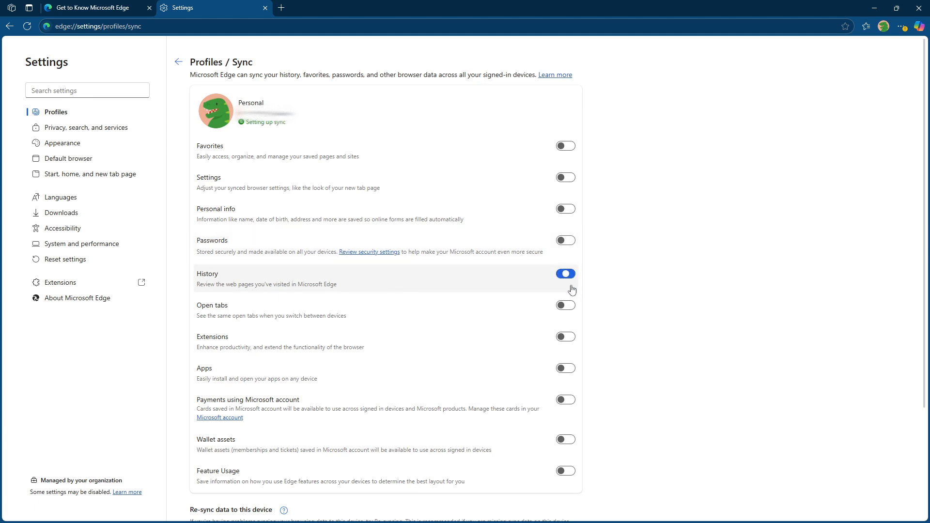
pyautogui.click(564, 305)
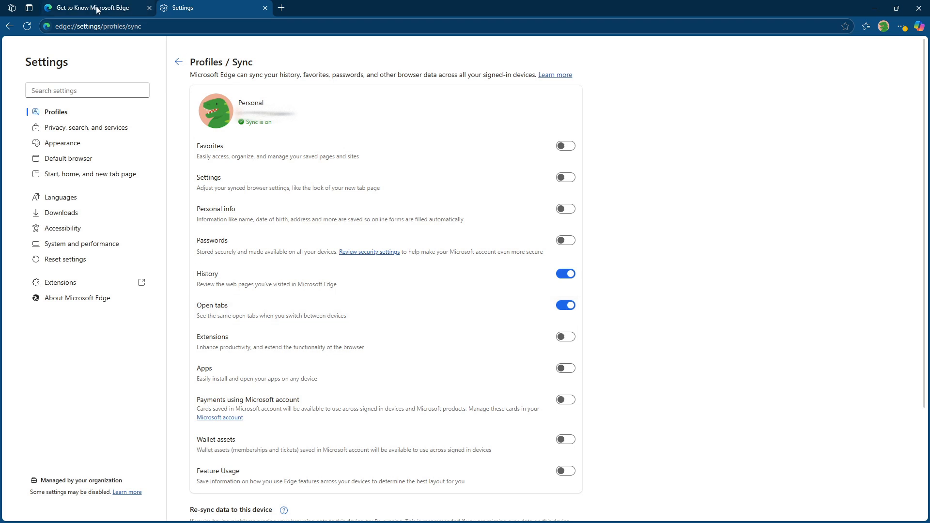
pyautogui.click(92, 7)
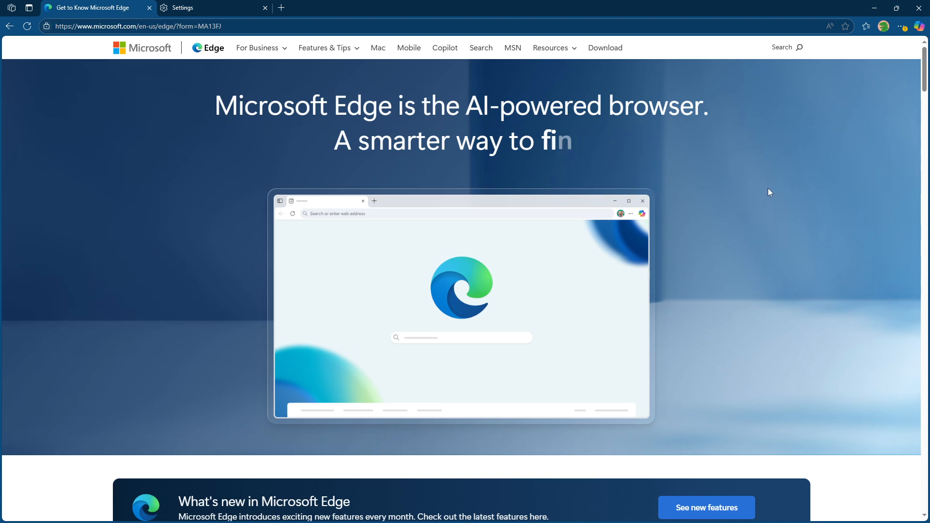
# Step: Show the Tabs from other devices list in the History panel
pyautogui.click(866, 27)
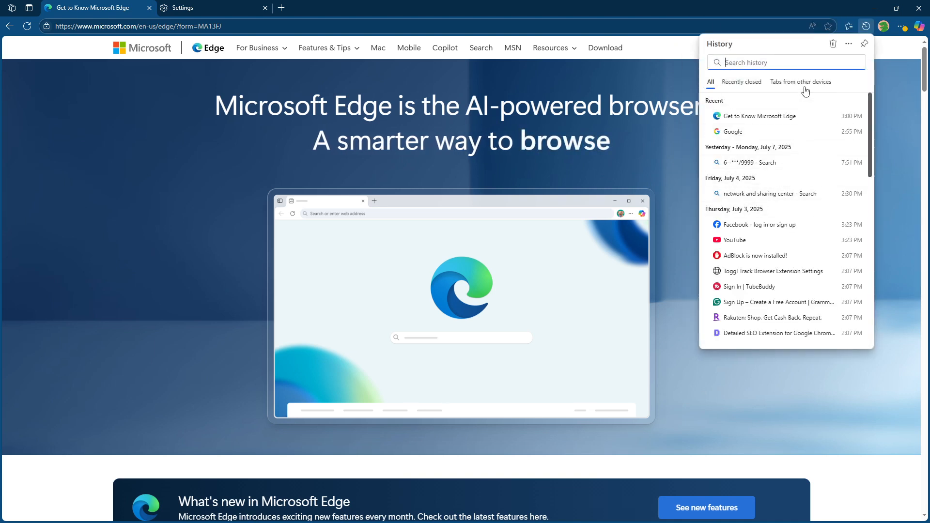
pyautogui.click(801, 81)
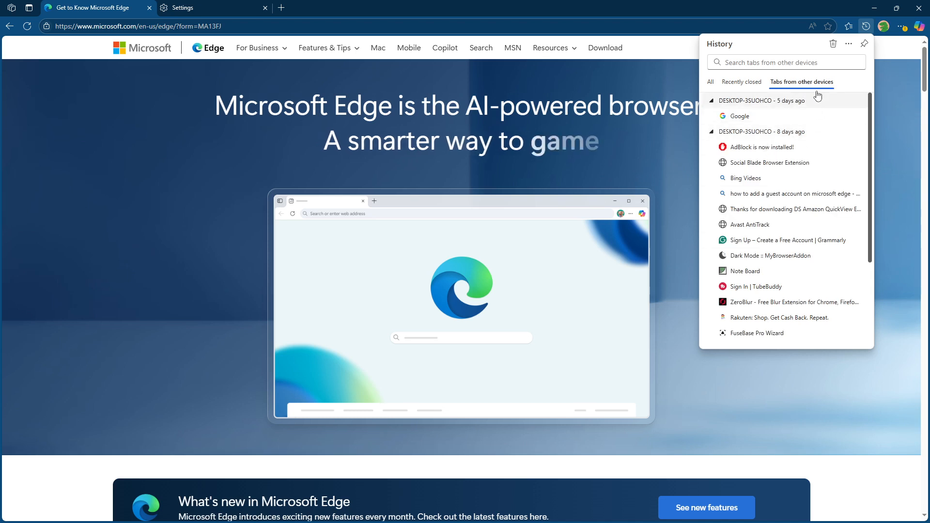
pyautogui.moveTo(899, 29)
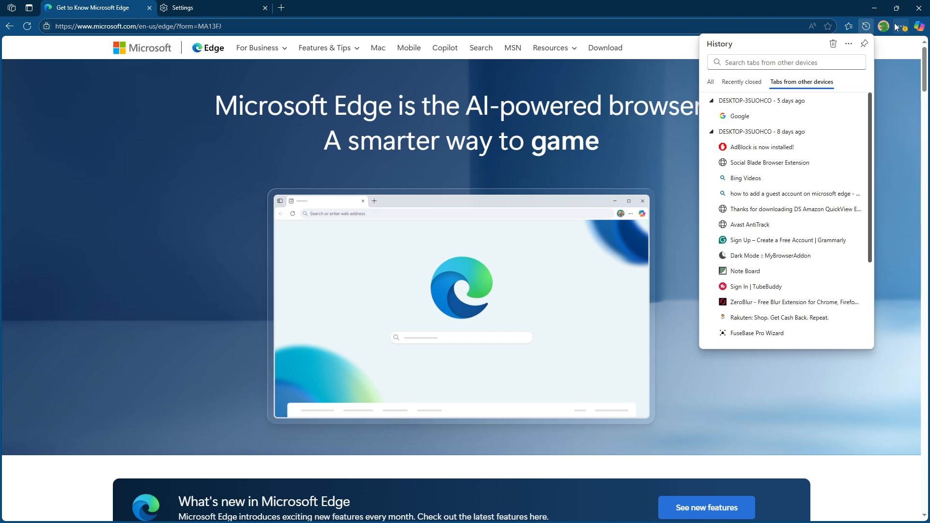
# Step: Close History and bring up the Settings and more menu
pyautogui.click(906, 27)
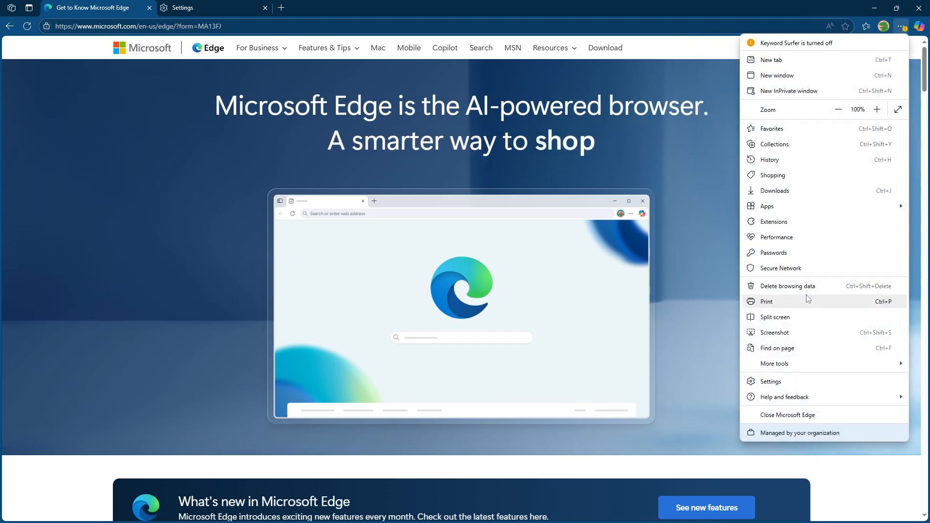
pyautogui.moveTo(795, 230)
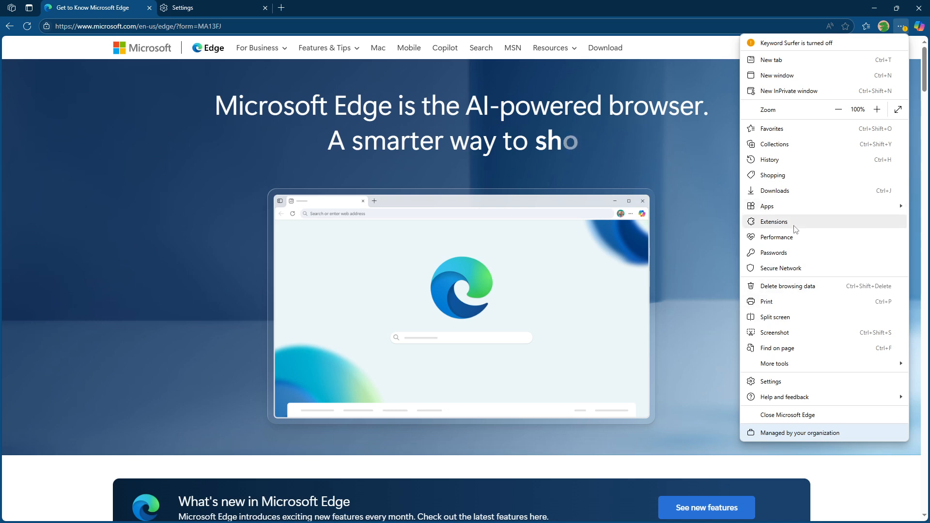
pyautogui.moveTo(788, 280)
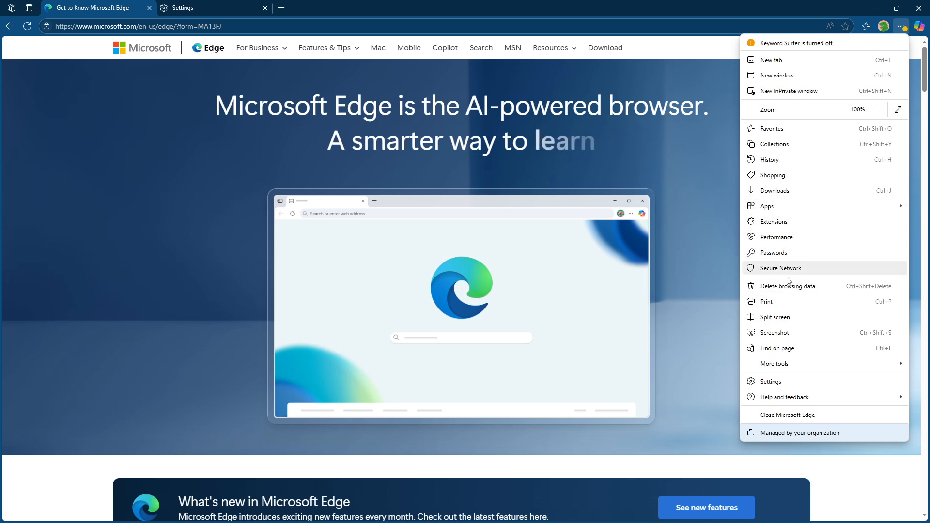
pyautogui.moveTo(788, 152)
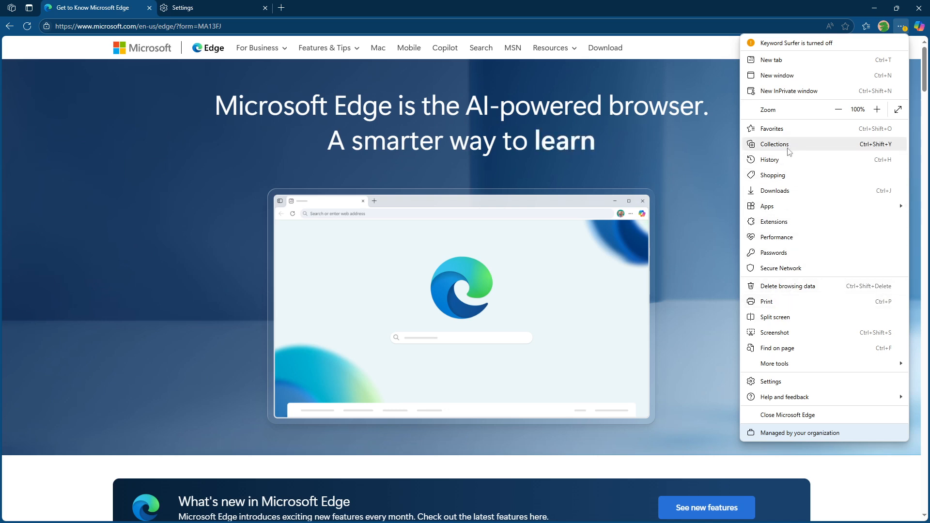
# Step: Reopen History from the menu, showing tabs from other devices
pyautogui.click(769, 159)
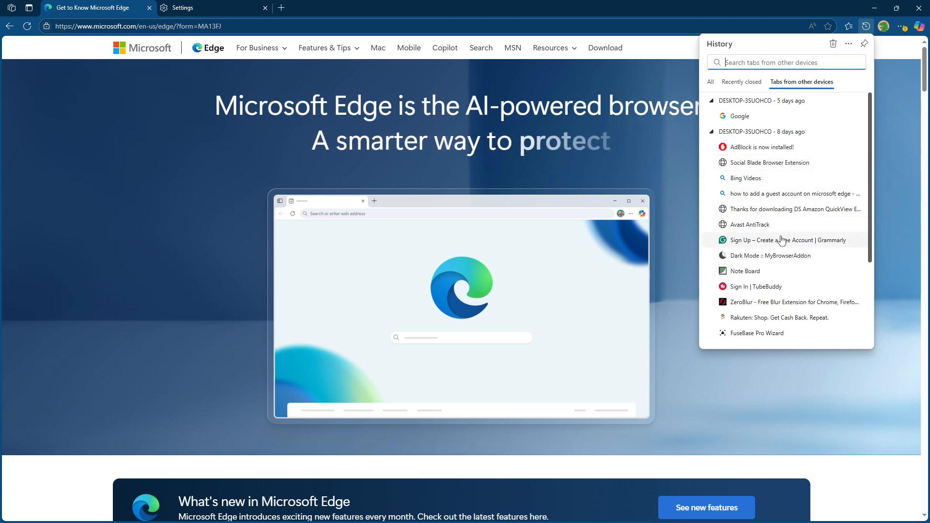
pyautogui.moveTo(793, 196)
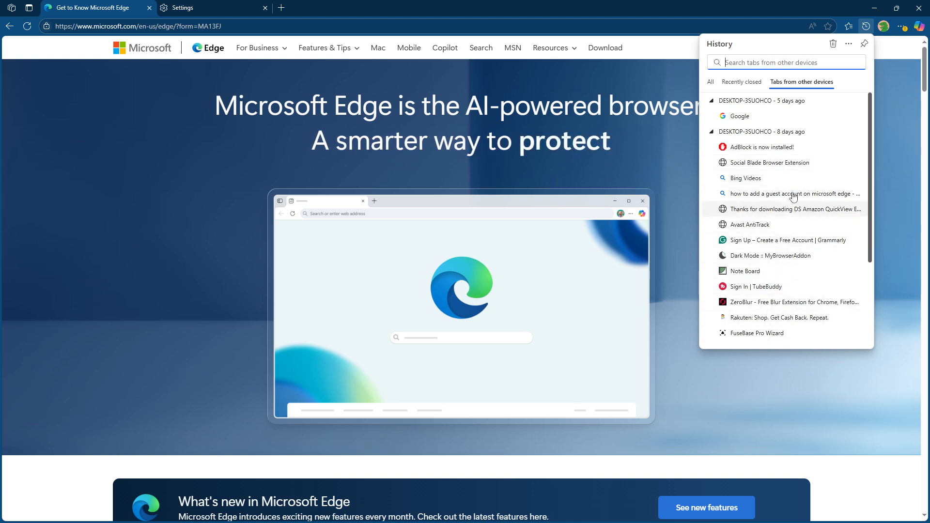